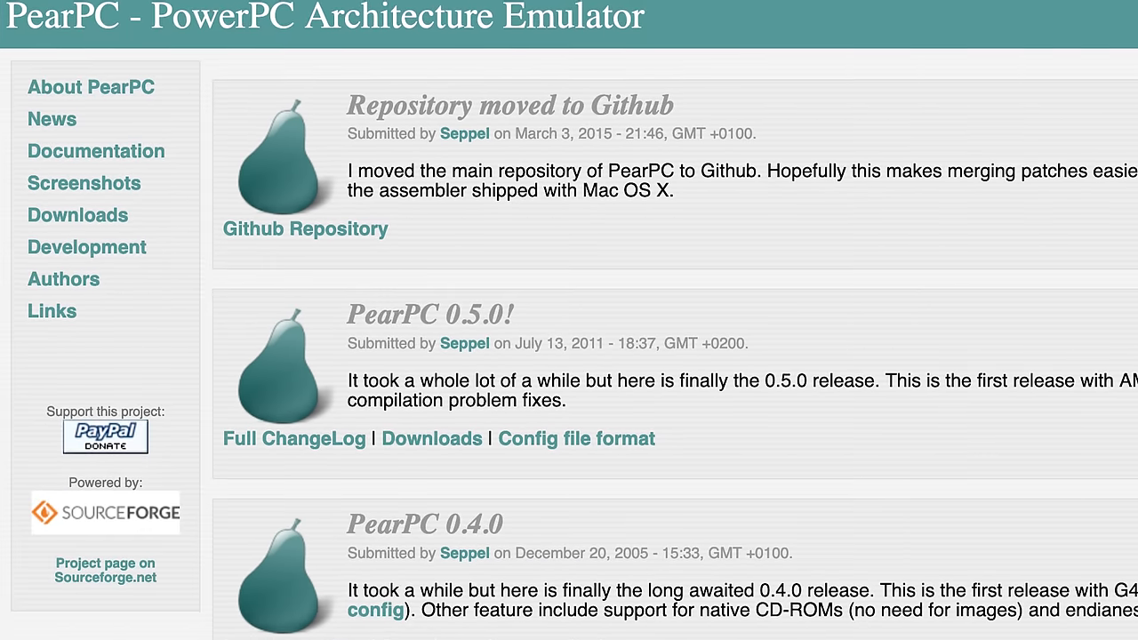
{"action": "scroll", "scroll_direction": "down", "scroll_amount": 3}
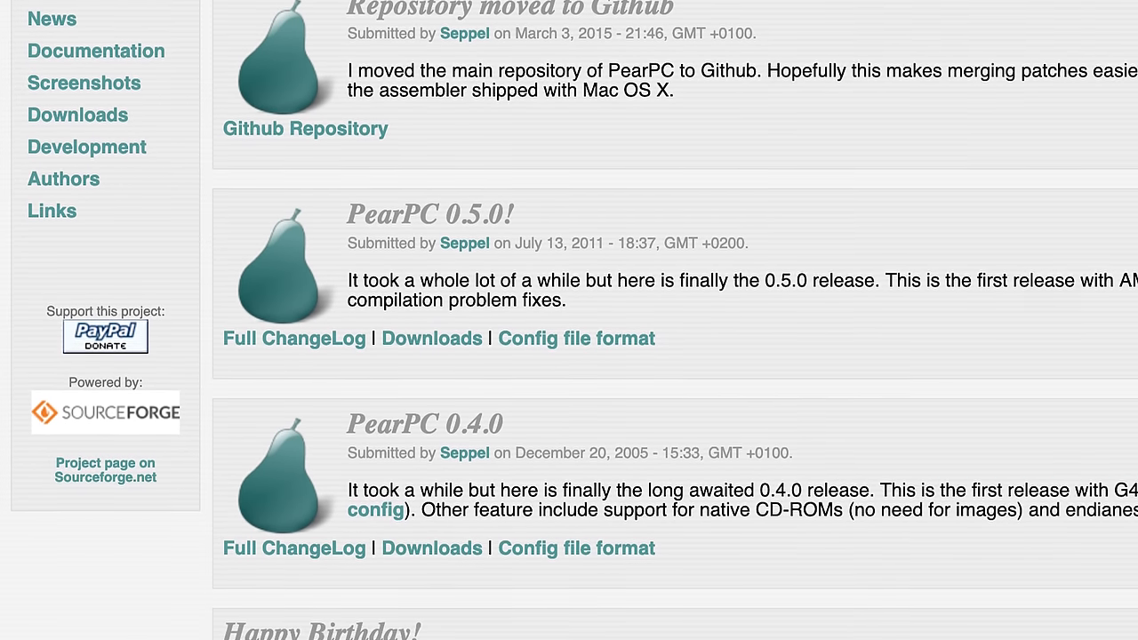
{"action": "scroll", "scroll_direction": "down", "scroll_amount": 3}
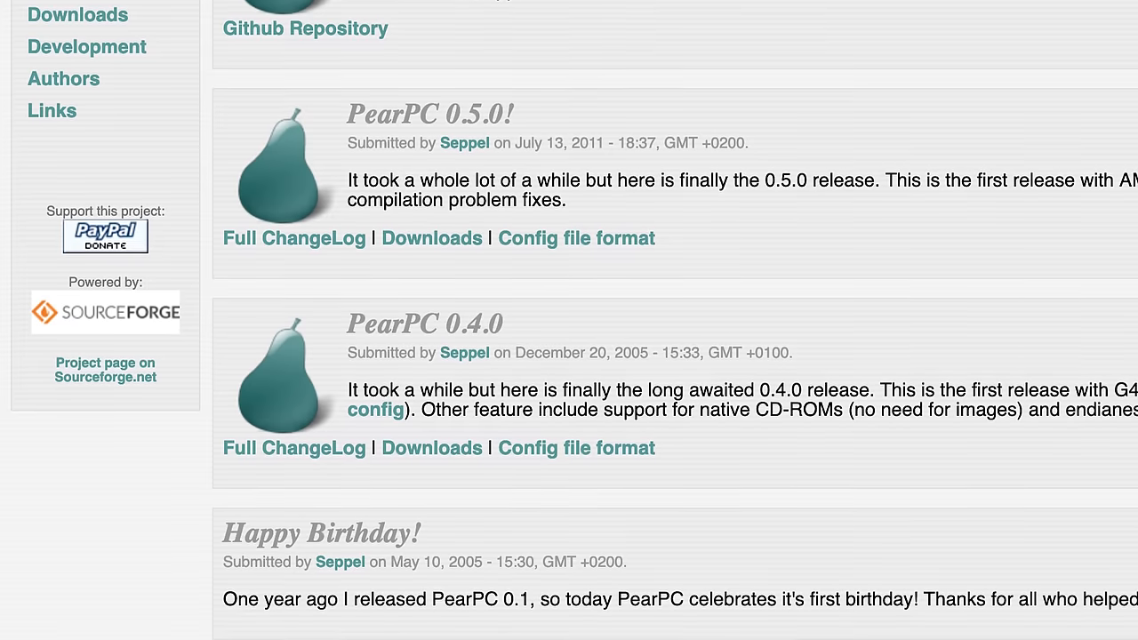
{"action": "scroll", "scroll_direction": "down", "scroll_amount": 3}
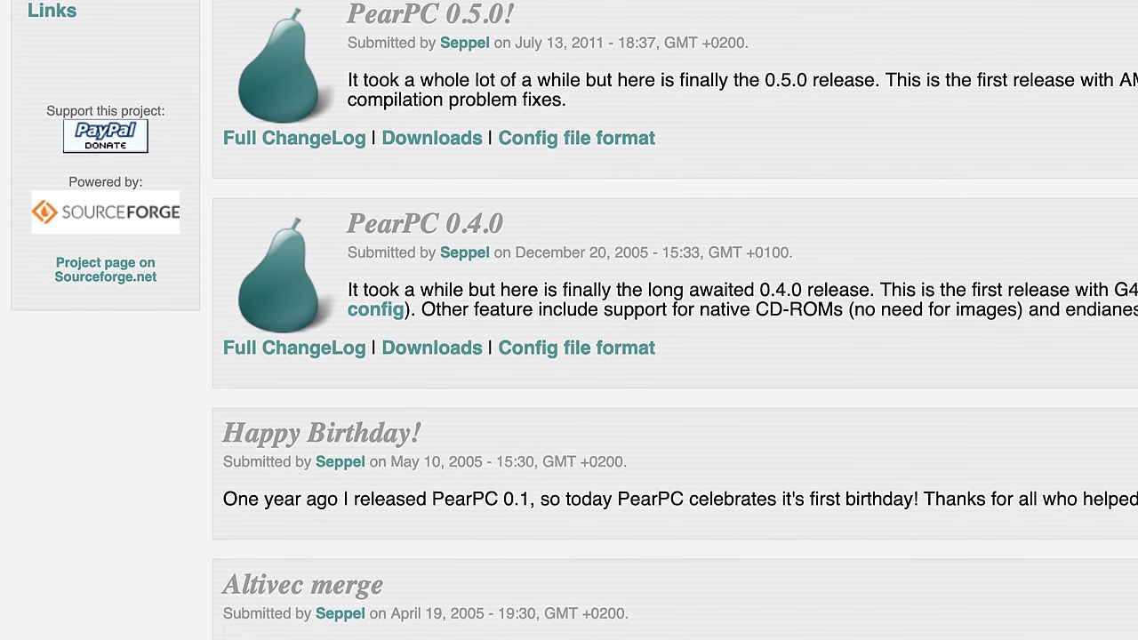